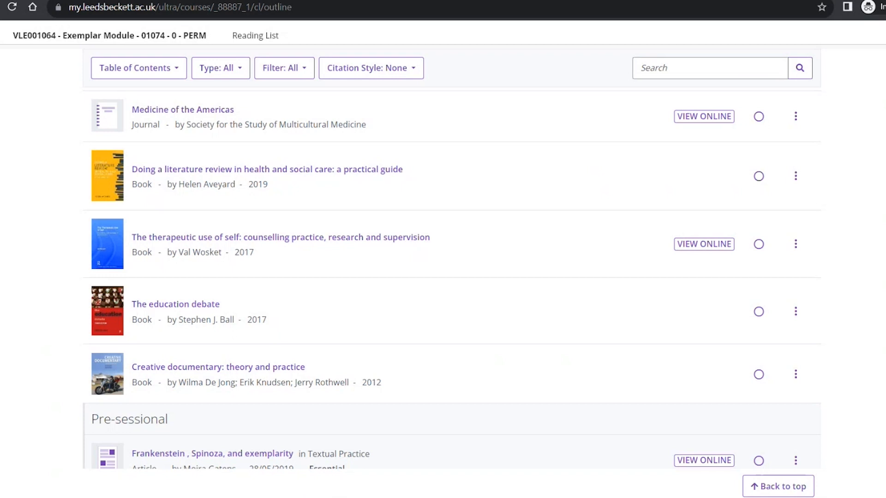
pyautogui.moveTo(758, 176)
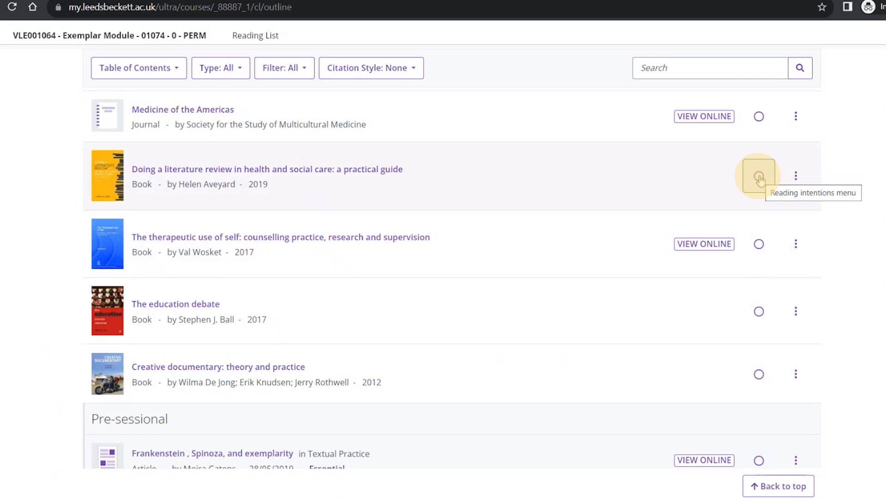
pyautogui.moveTo(758, 176)
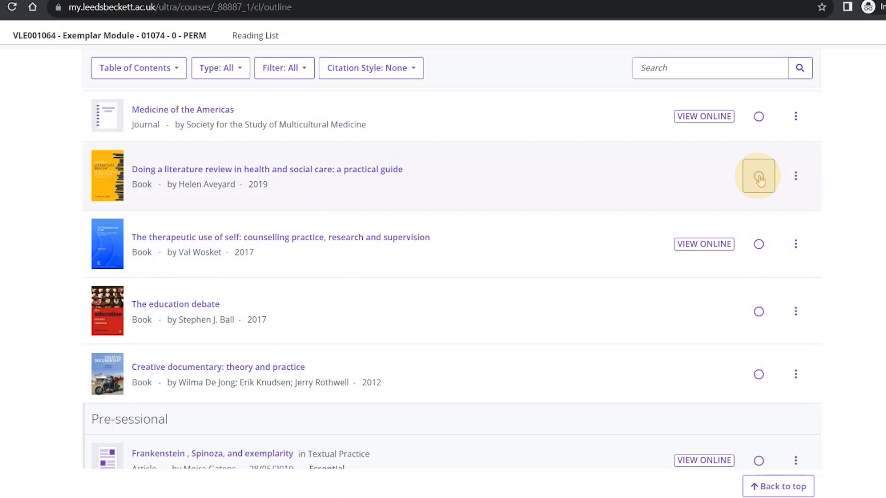
# Set the reading intention of 'Doing a literature review in health and social care' to Have read
pyautogui.click(758, 175)
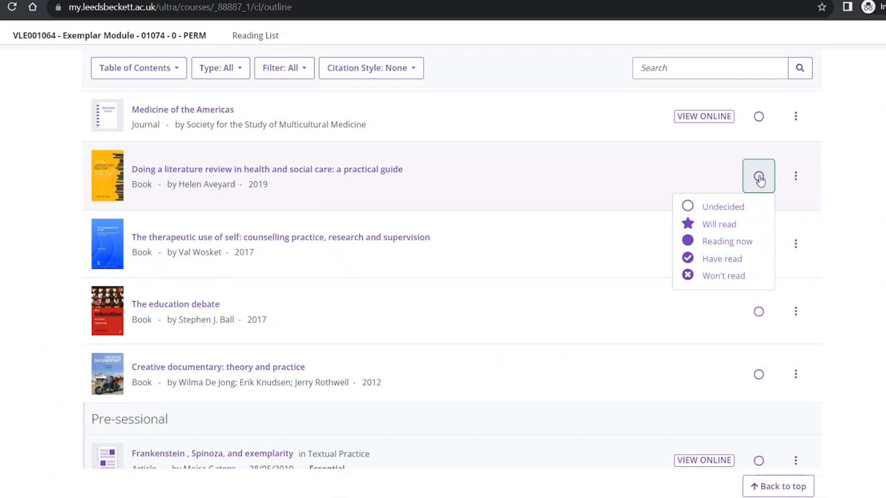
pyautogui.moveTo(764, 202)
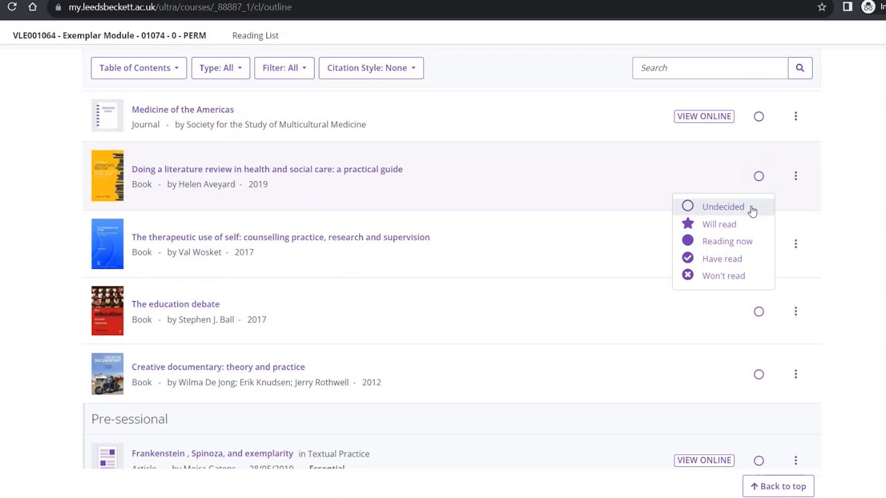
pyautogui.moveTo(720, 224)
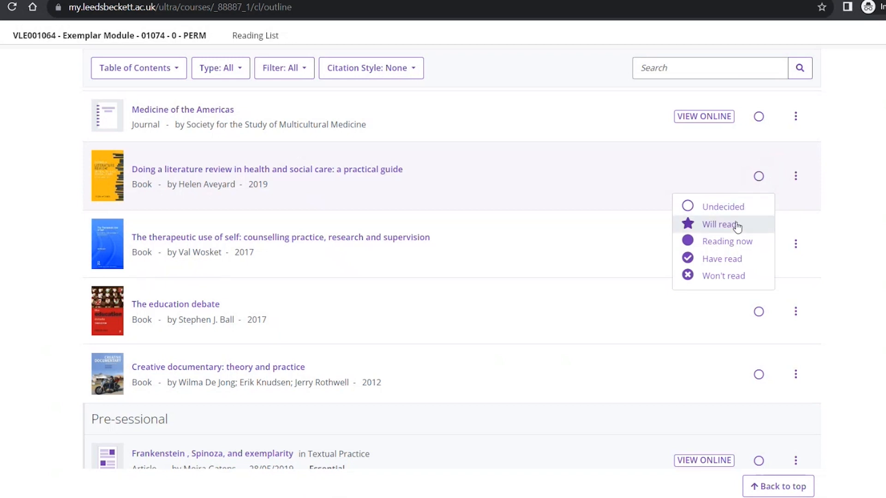
pyautogui.moveTo(737, 263)
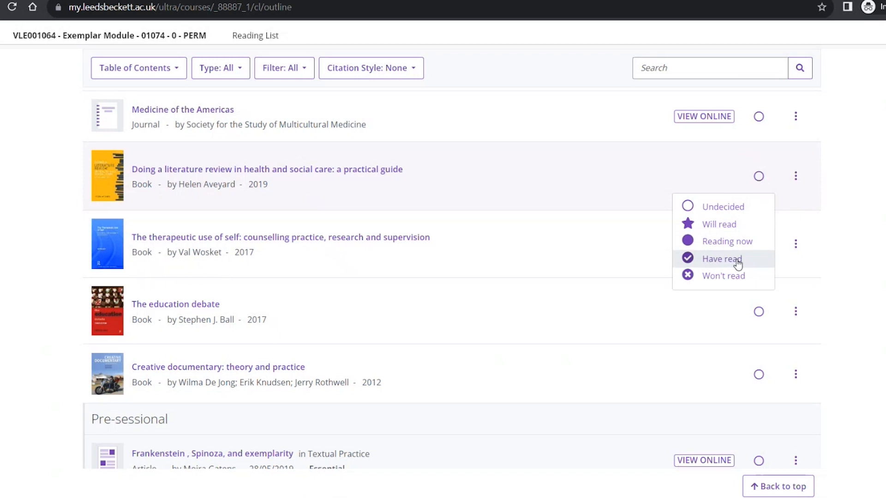
pyautogui.moveTo(730, 282)
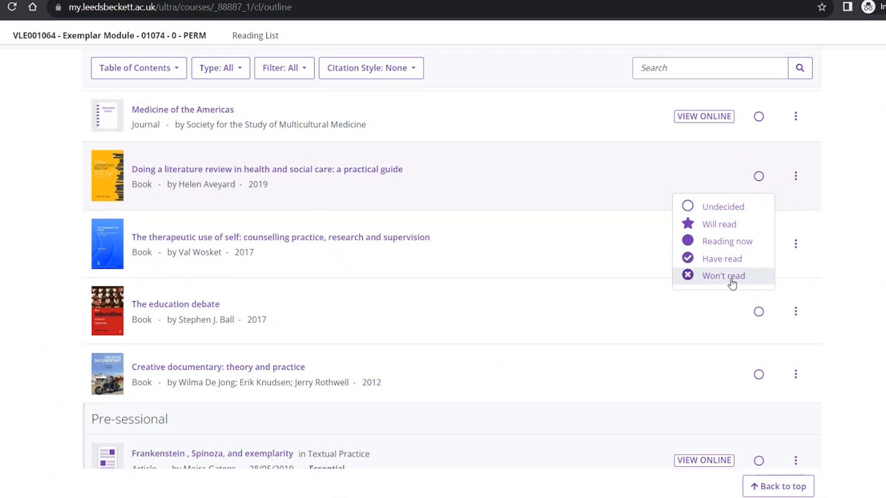
pyautogui.moveTo(732, 259)
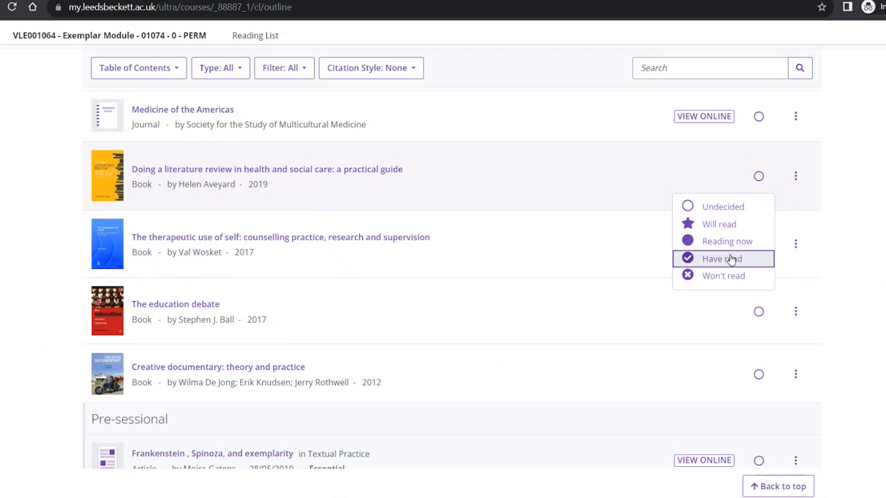
pyautogui.click(722, 258)
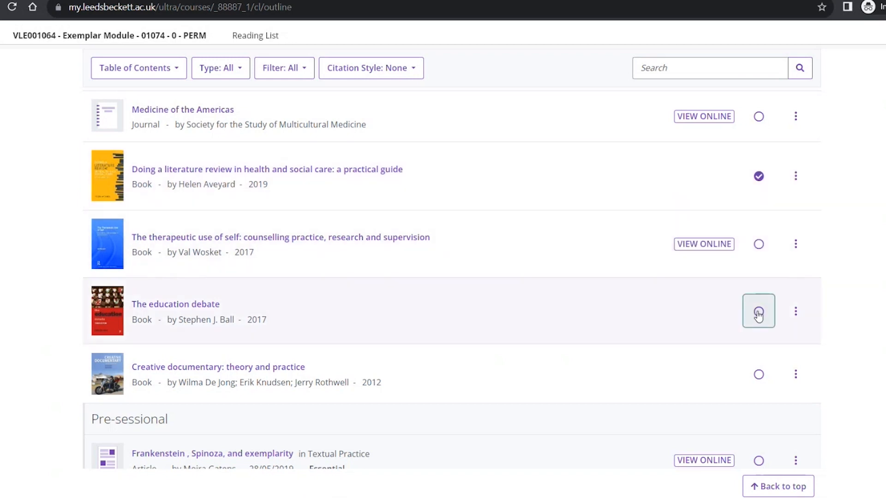
# Set The education debate's reading intention to Will read
pyautogui.click(758, 311)
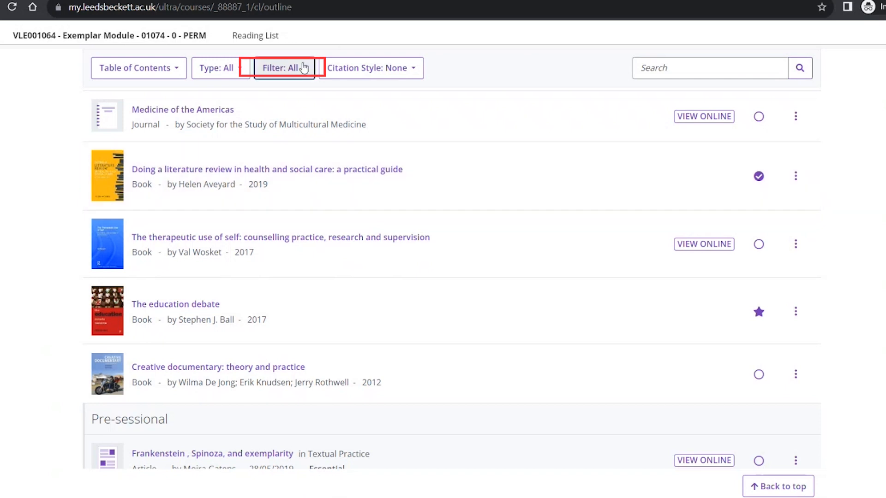
pyautogui.click(284, 68)
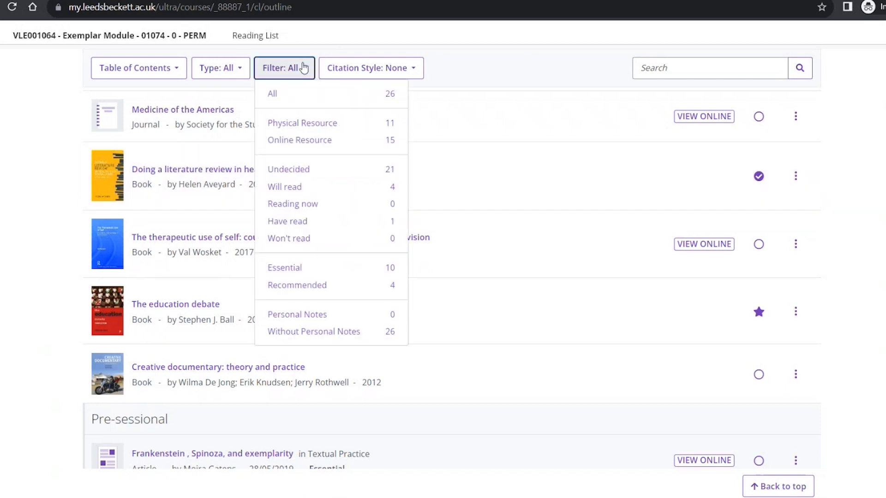
pyautogui.moveTo(305, 172)
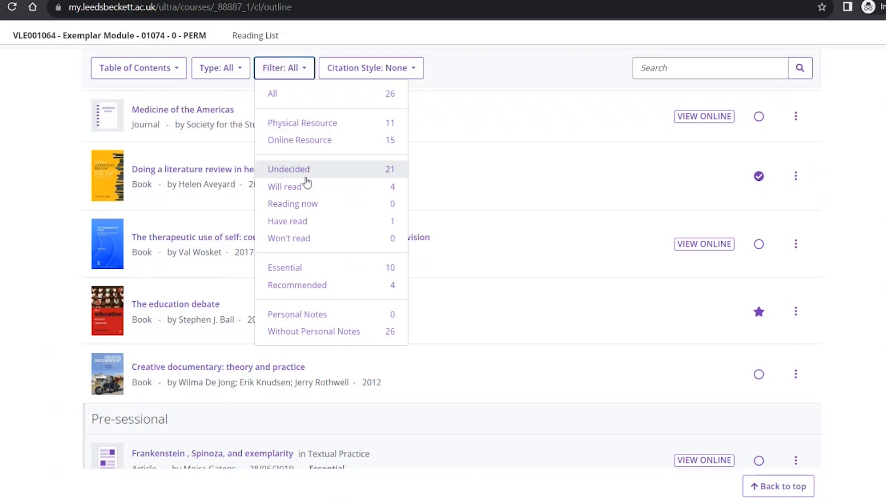
pyautogui.click(287, 221)
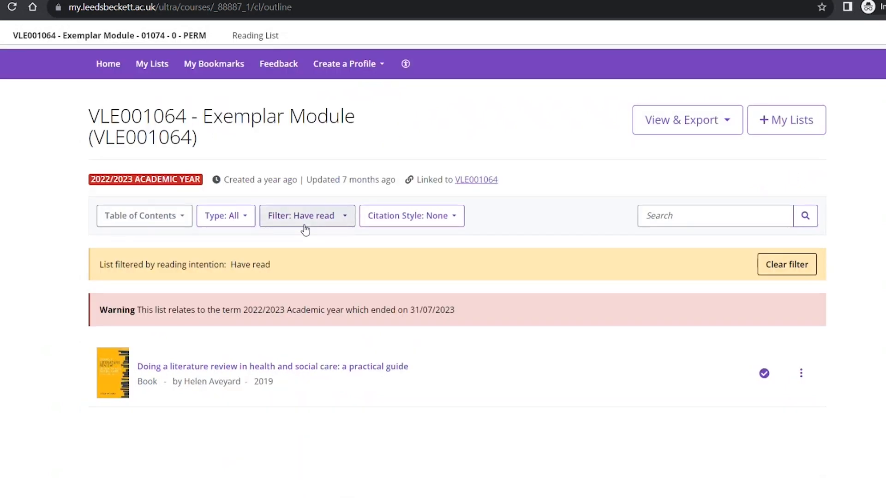
pyautogui.moveTo(411, 215)
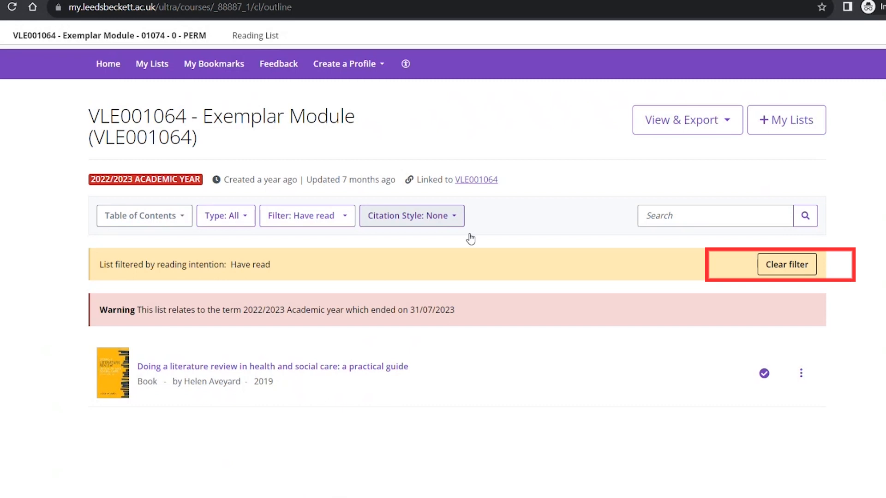
pyautogui.click(785, 263)
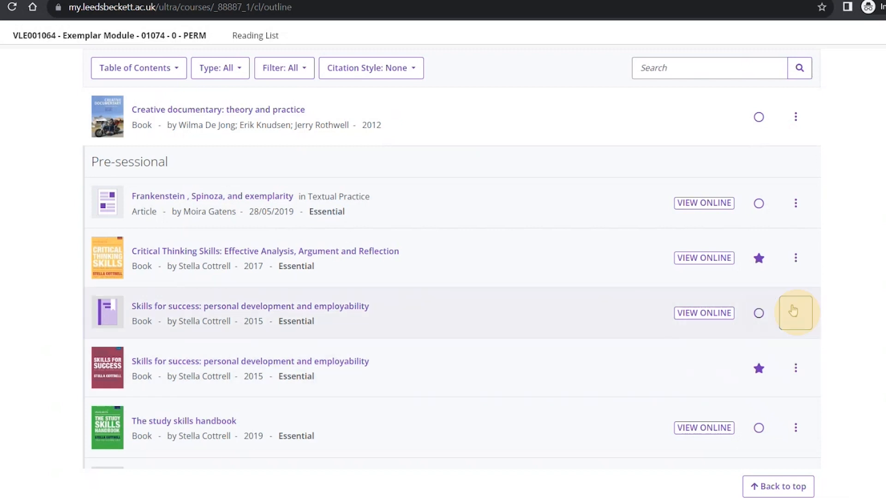
# Save a personal note 'useful introduction' on the Skills for success 2015 item
pyautogui.click(796, 313)
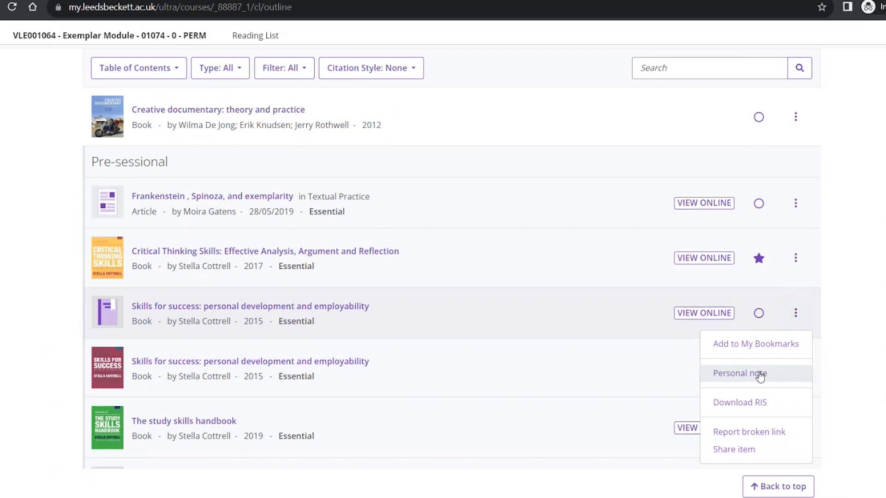
pyautogui.click(739, 373)
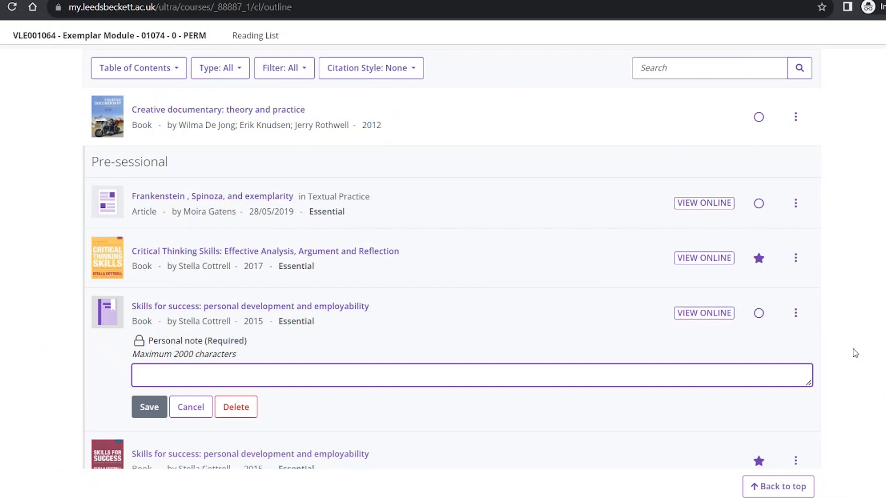
pyautogui.write('usef')
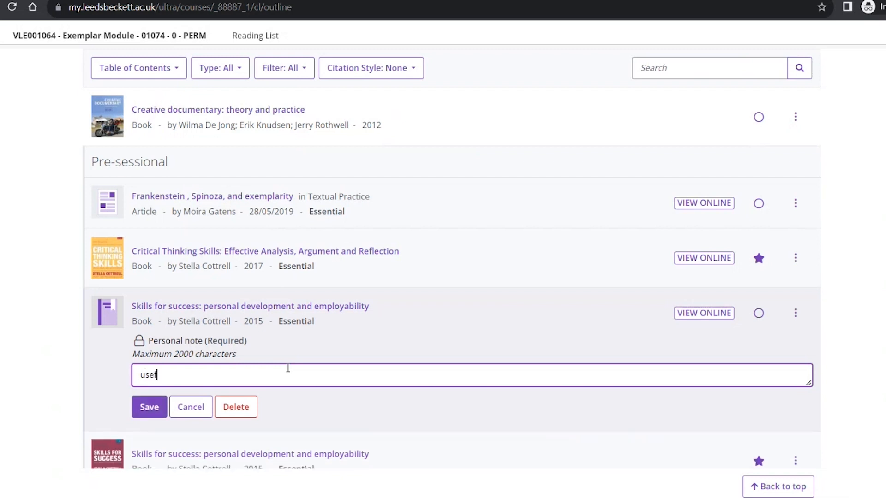
pyautogui.write('ul introduction')
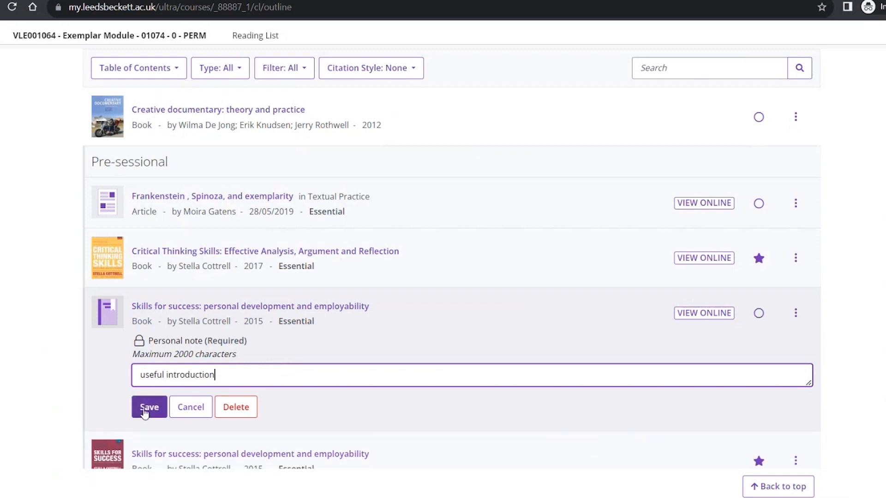
pyautogui.click(149, 407)
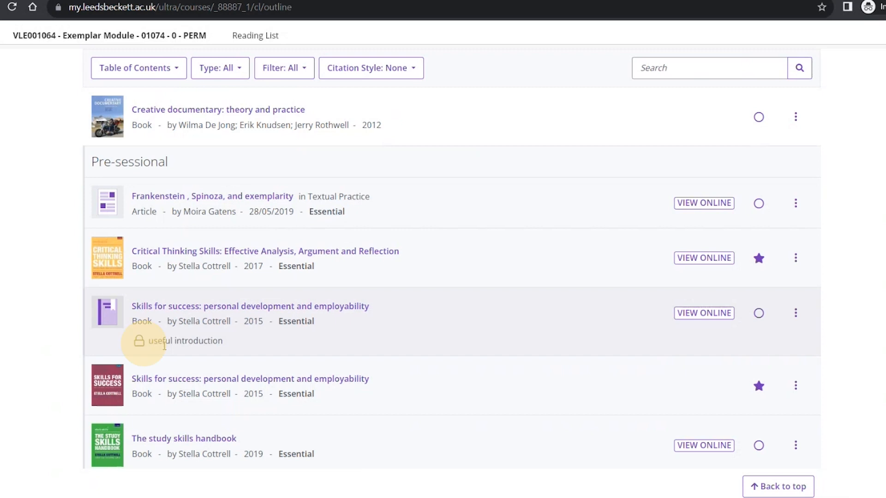
pyautogui.moveTo(140, 342)
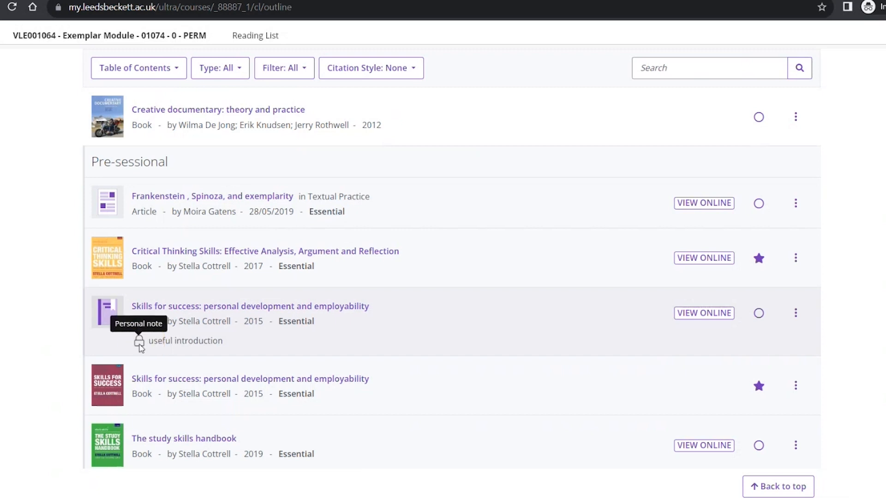
pyautogui.moveTo(878, 352)
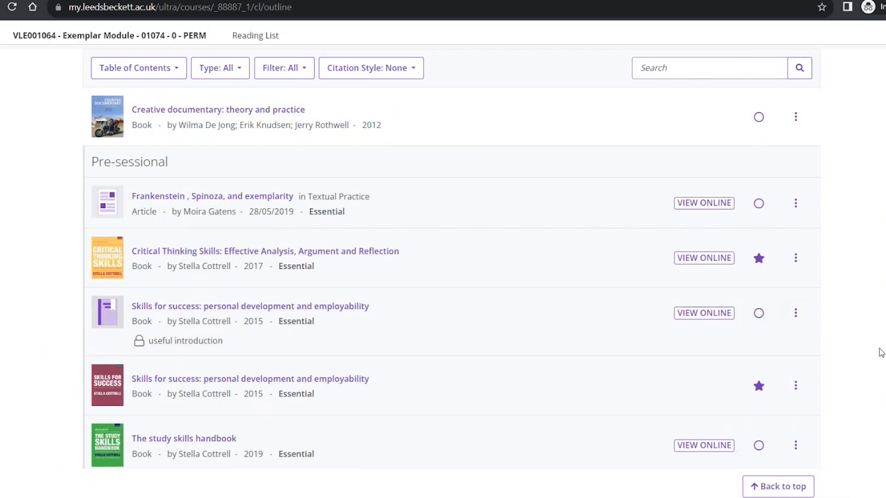
pyautogui.moveTo(795, 313)
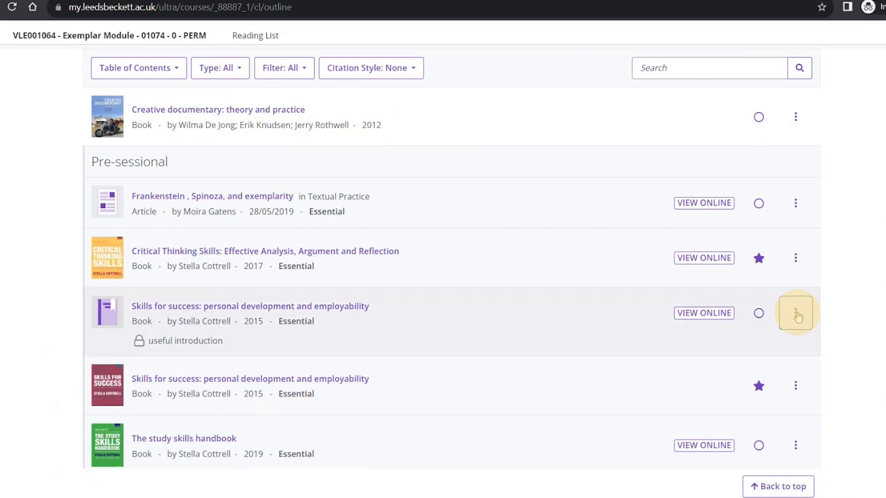
# Reopen the Skills for success personal note and append 'Good for assignment 1'
pyautogui.click(795, 313)
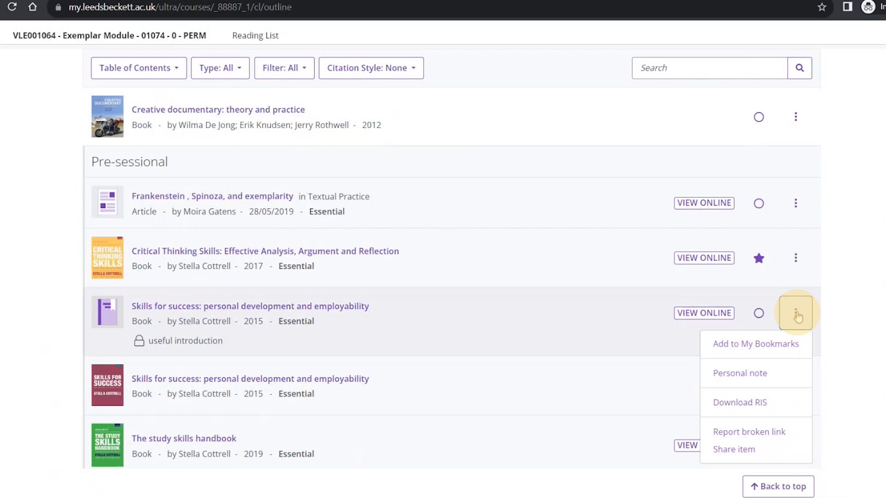
pyautogui.moveTo(776, 402)
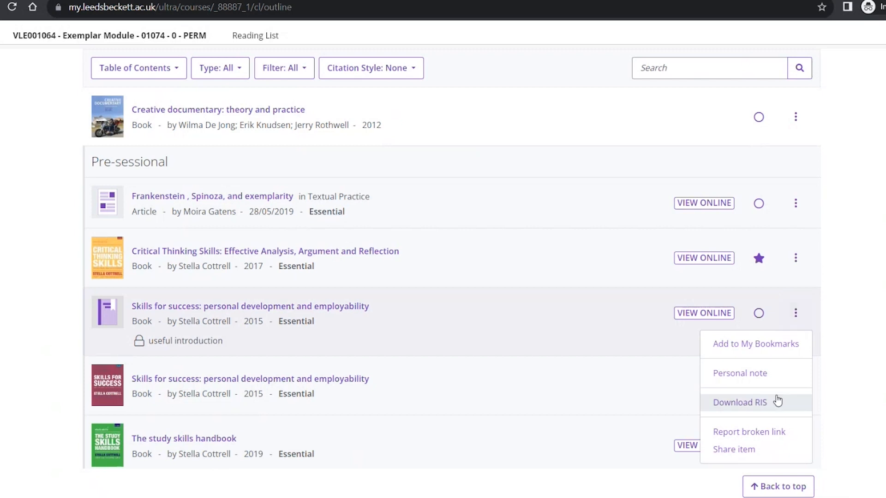
pyautogui.click(740, 373)
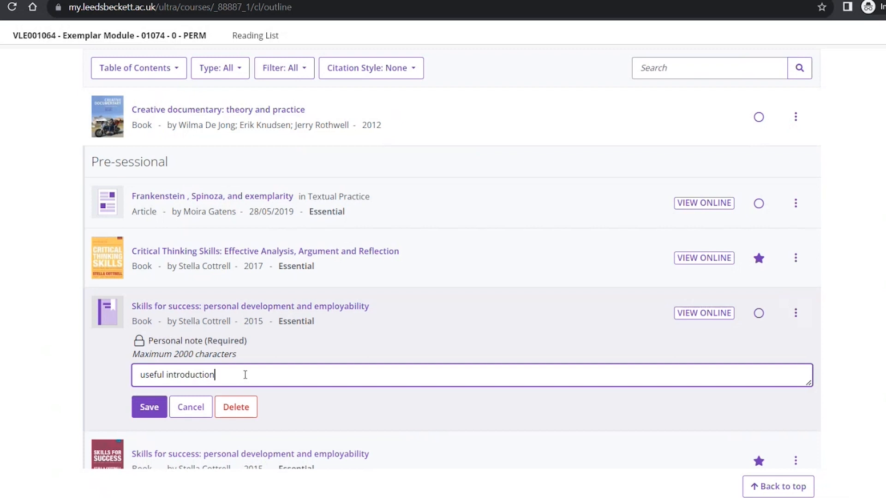
pyautogui.moveTo(254, 368)
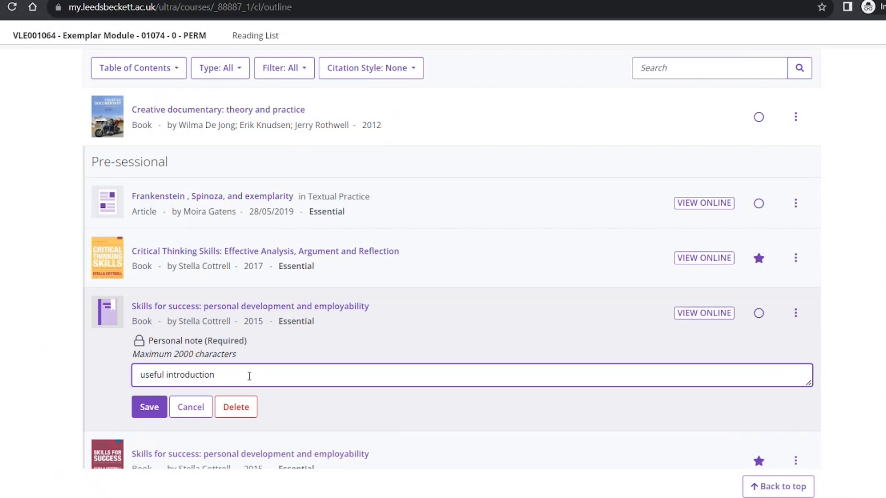
pyautogui.write('Good for assignment 1')
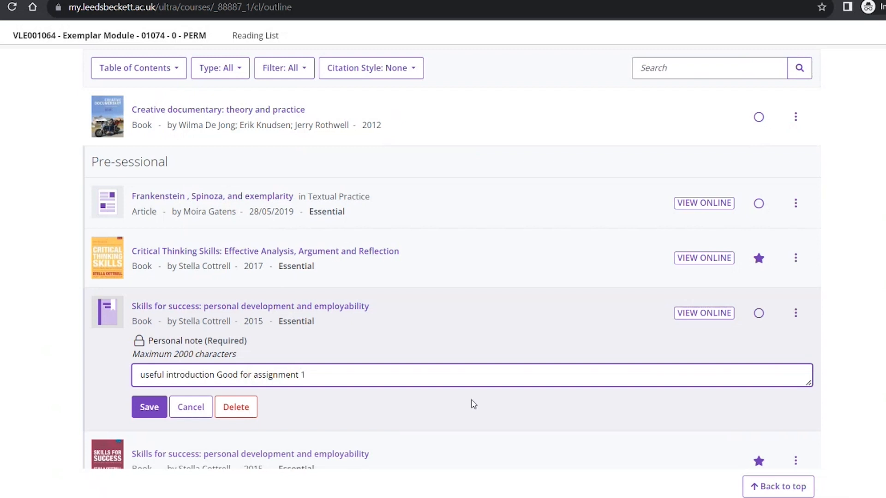
pyautogui.moveTo(245, 411)
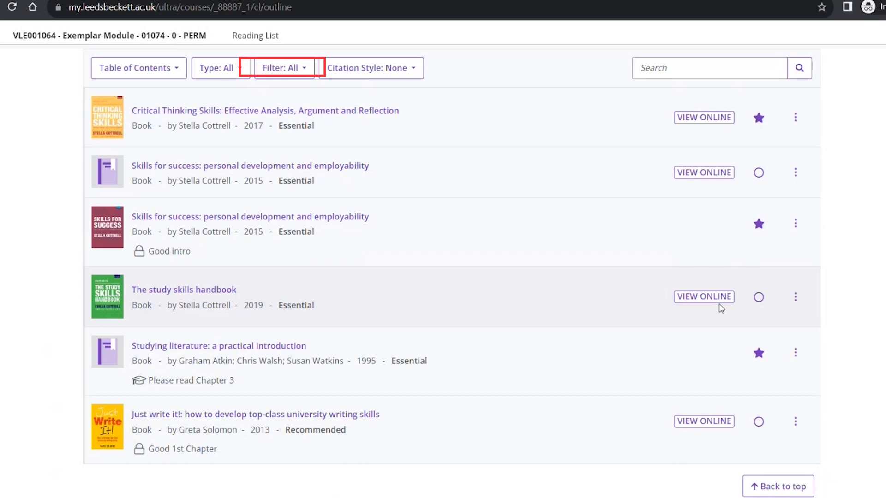
pyautogui.click(283, 67)
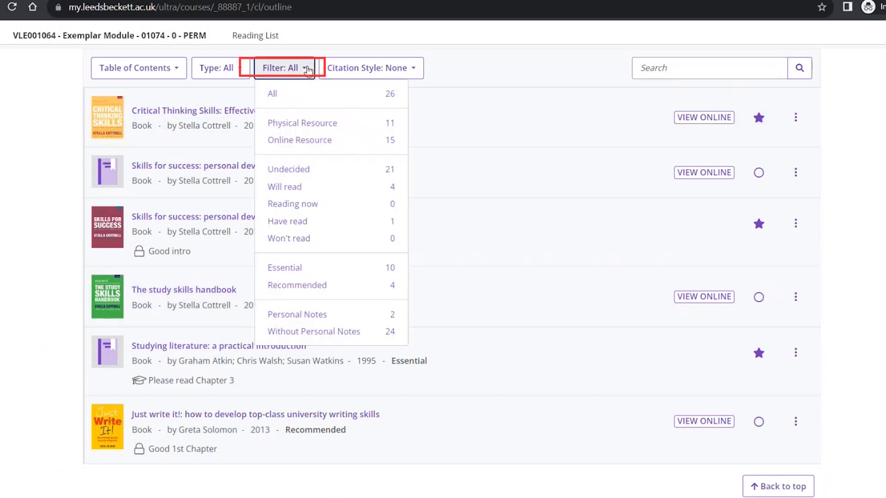
pyautogui.moveTo(331, 314)
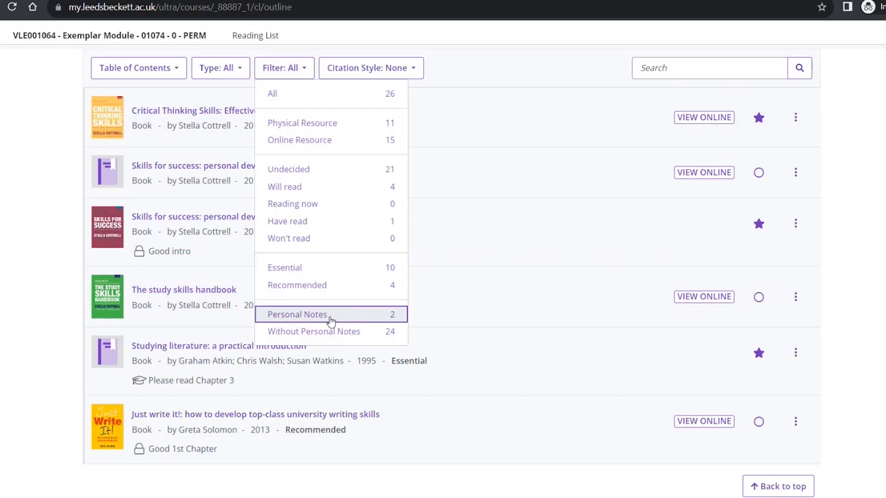
pyautogui.click(297, 314)
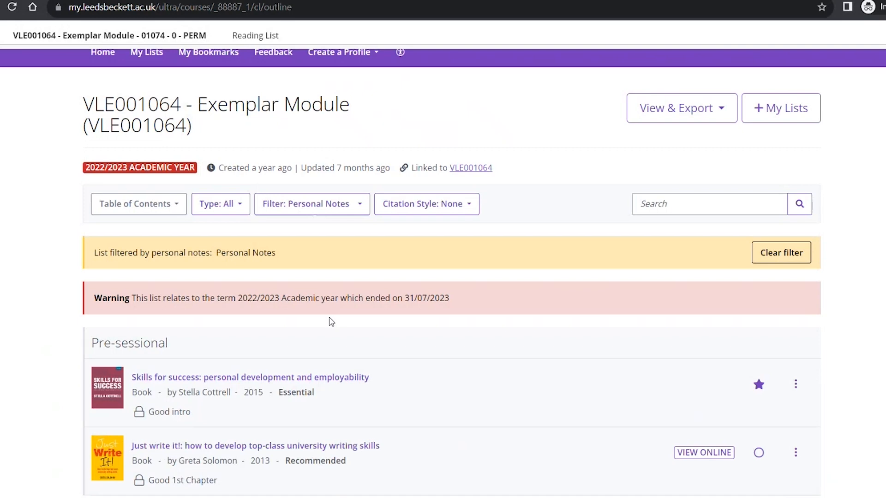
pyautogui.moveTo(781, 253)
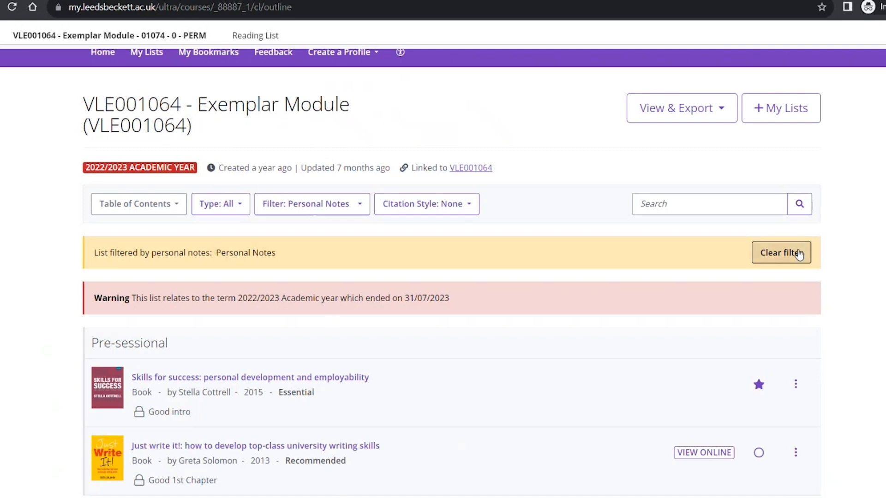
pyautogui.click(780, 252)
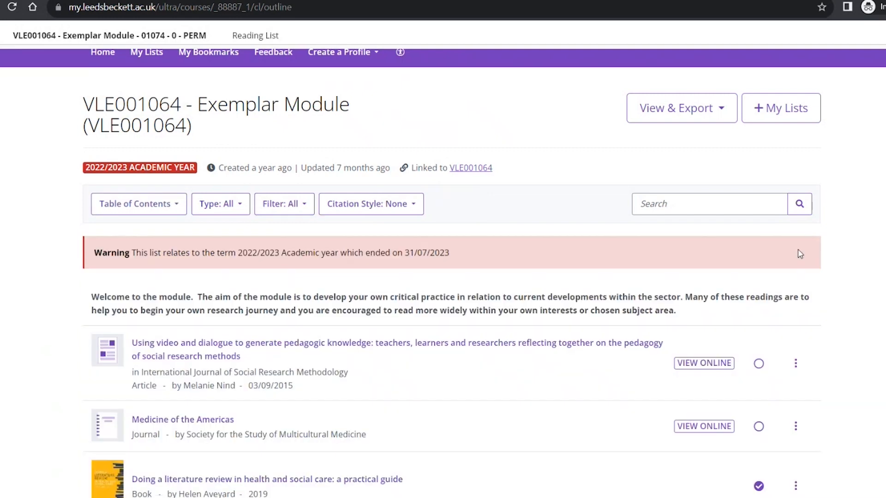